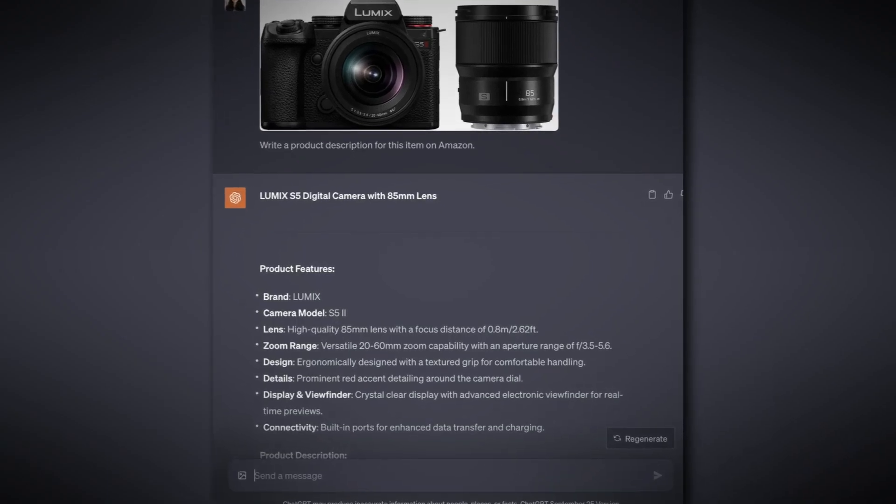
pyautogui.scroll(-3)
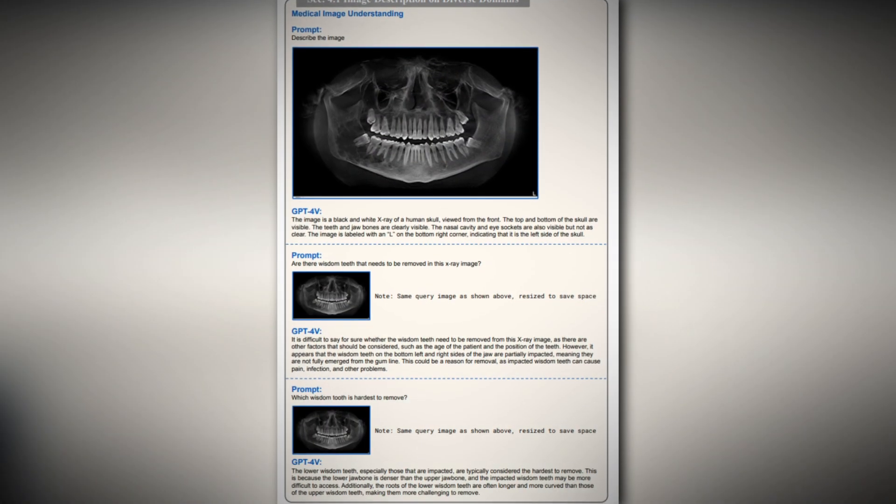
pyautogui.scroll(-3)
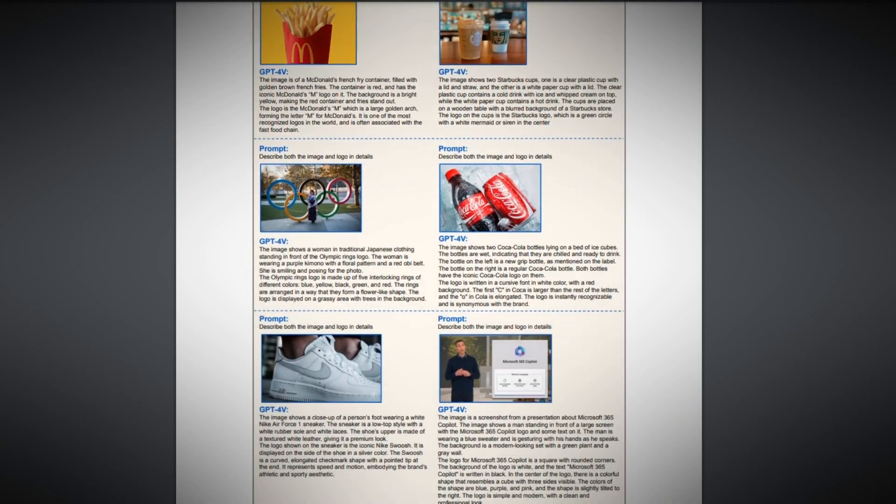
pyautogui.scroll(-3)
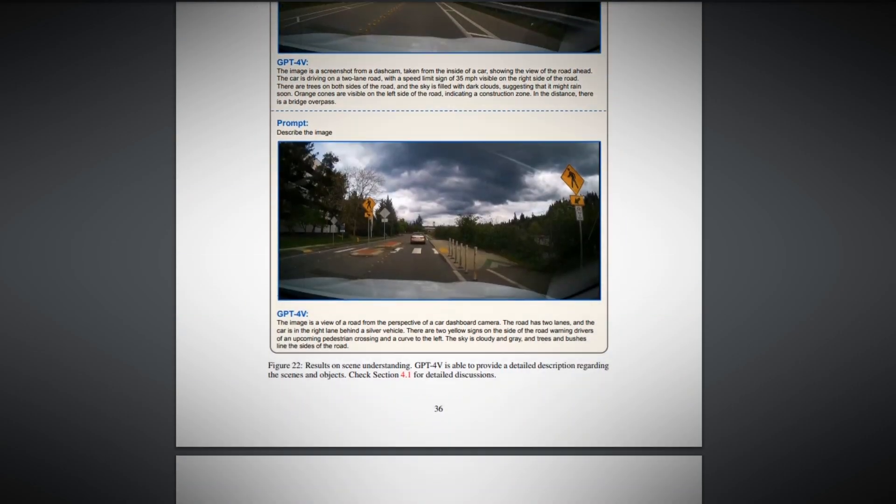
pyautogui.scroll(-3)
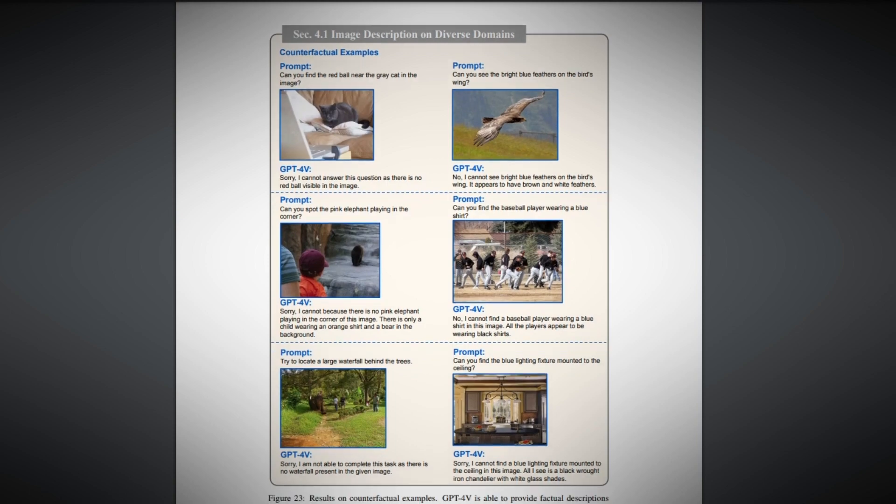
pyautogui.scroll(-3)
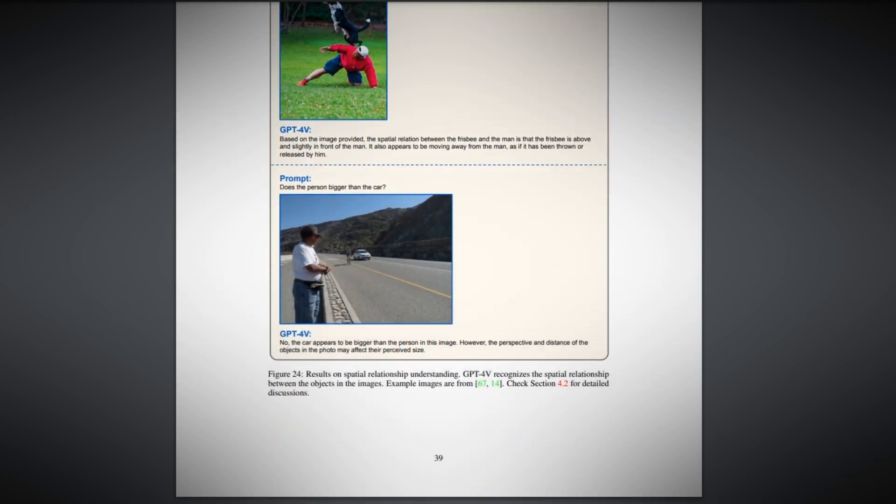
pyautogui.scroll(-3)
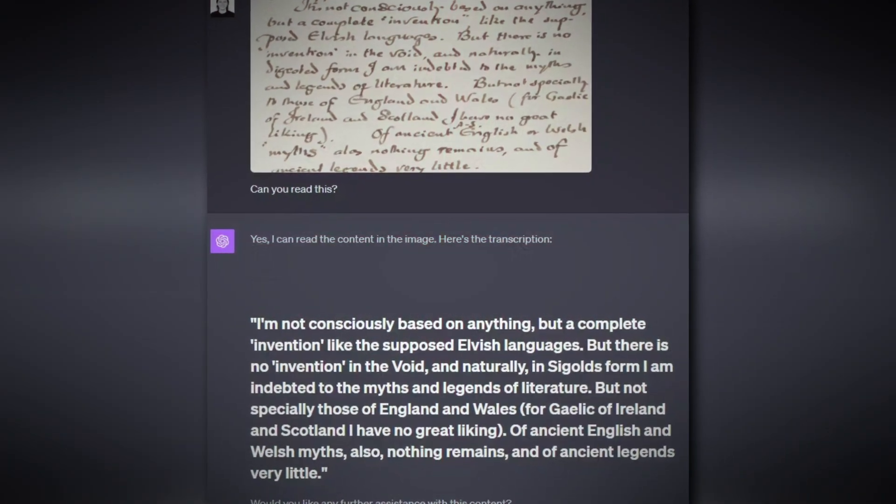
pyautogui.scroll(3)
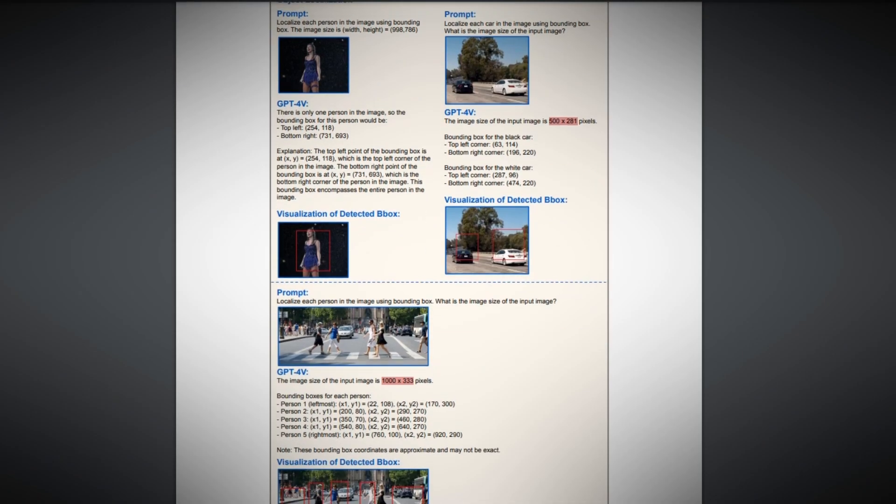
pyautogui.scroll(-3)
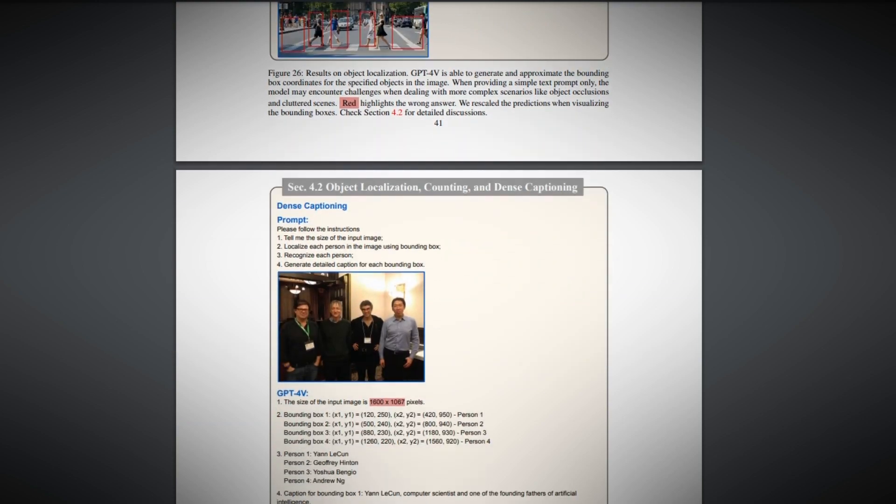
pyautogui.scroll(-3)
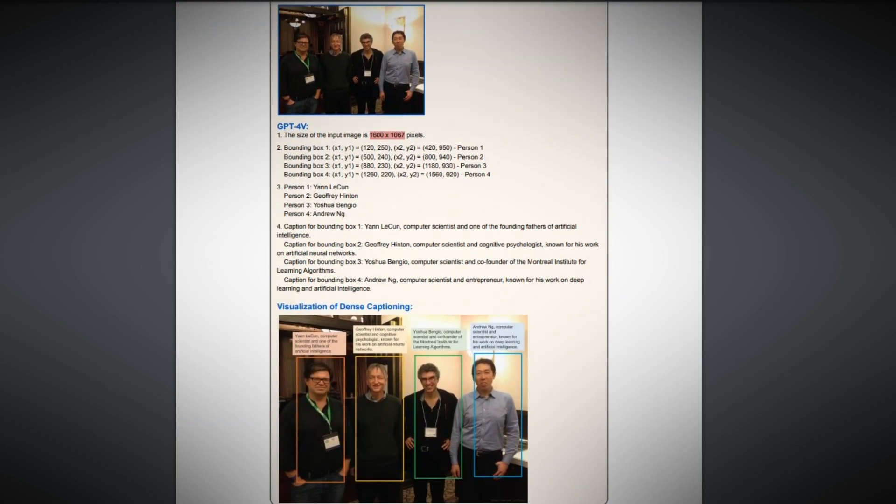
pyautogui.scroll(-3)
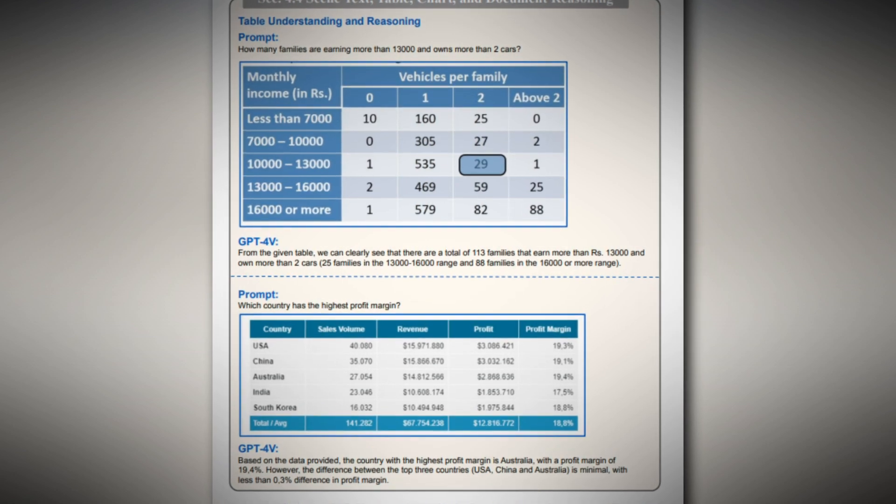
pyautogui.scroll(-3)
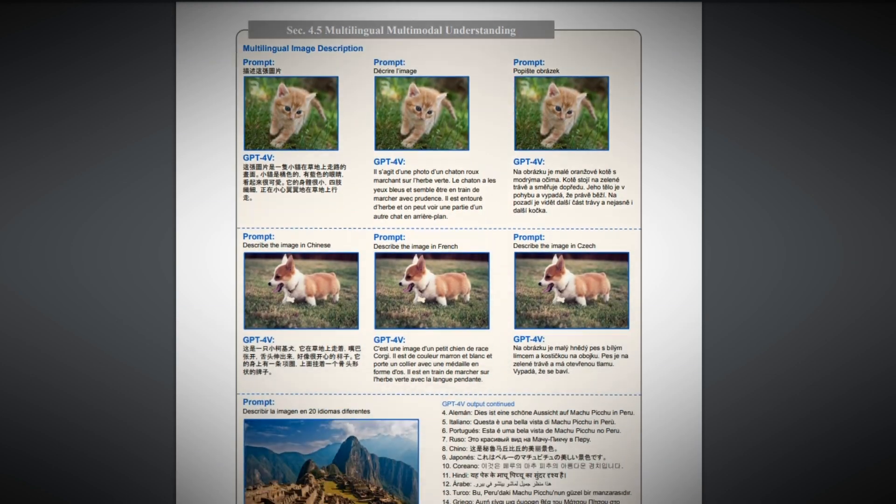
pyautogui.scroll(-3)
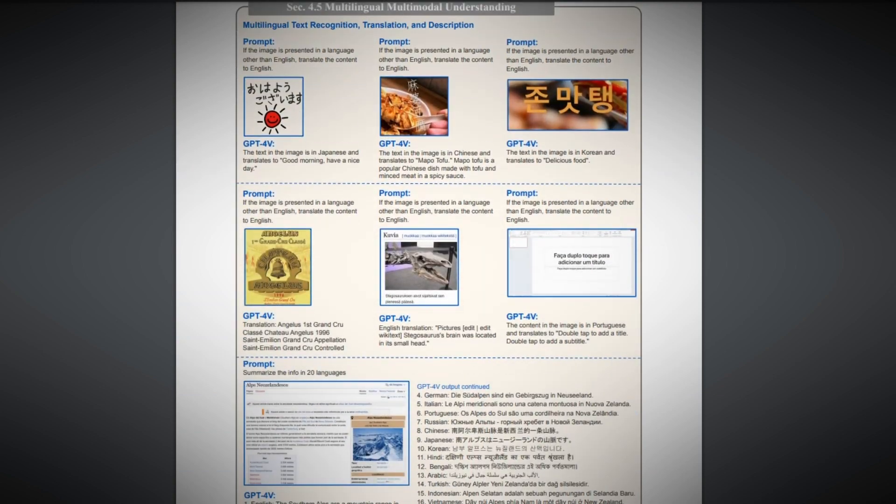
pyautogui.scroll(-3)
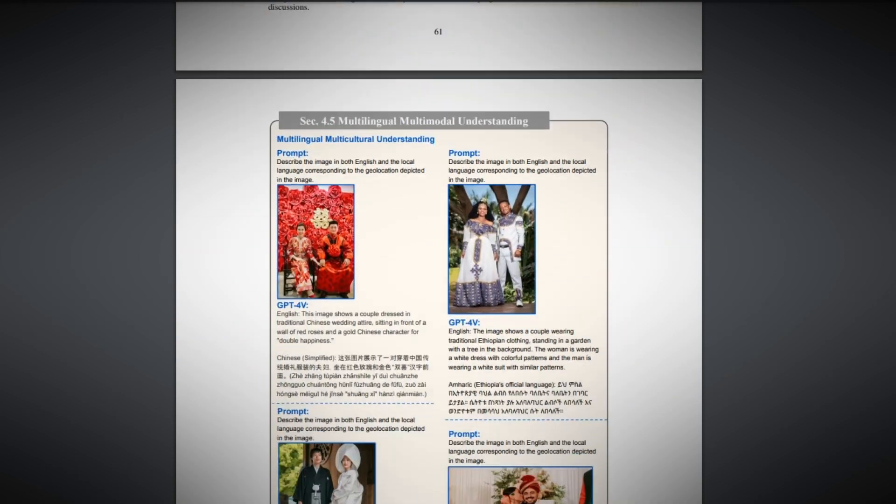
pyautogui.scroll(-3)
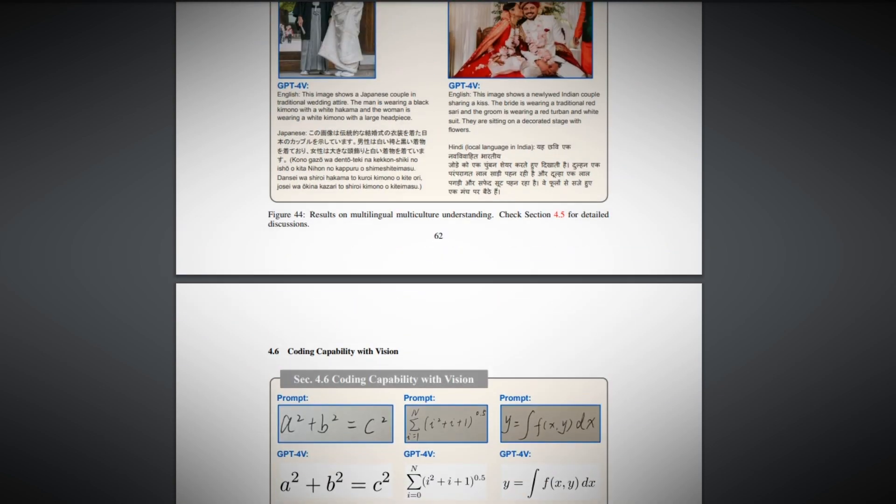